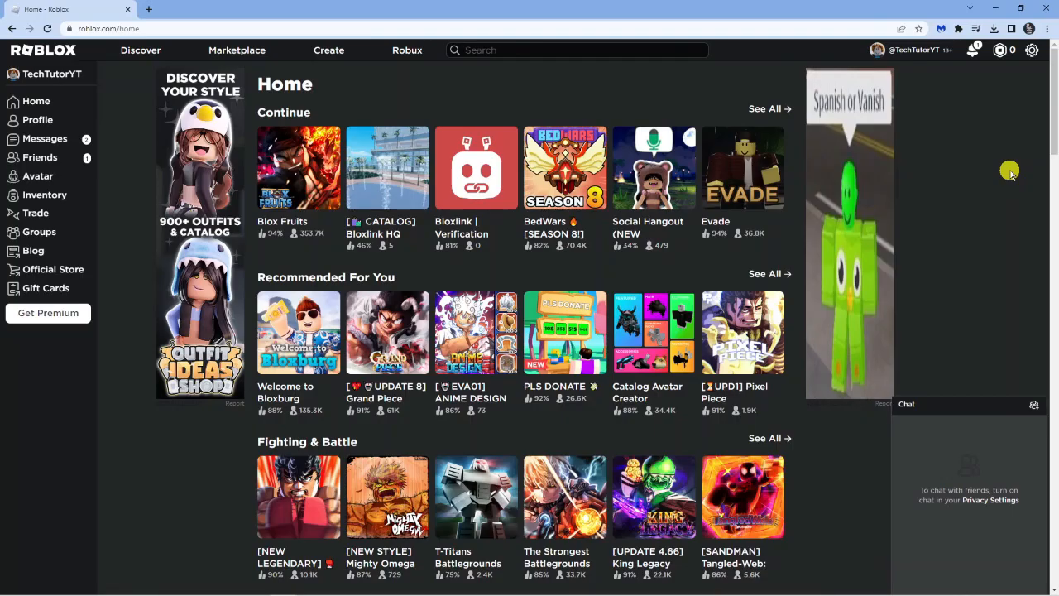
mouse_move(964, 96)
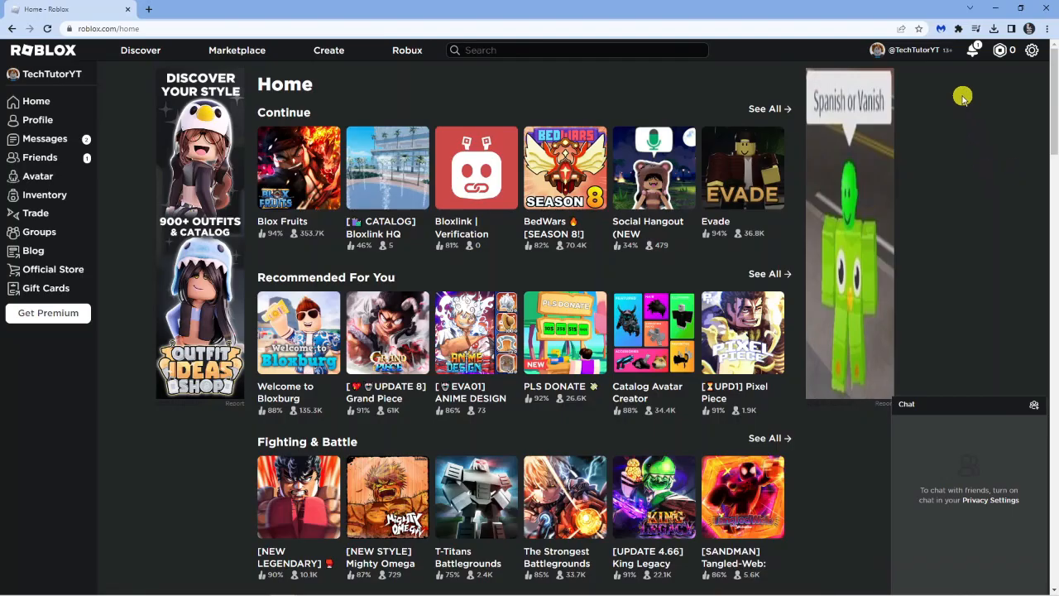
mouse_move(928, 75)
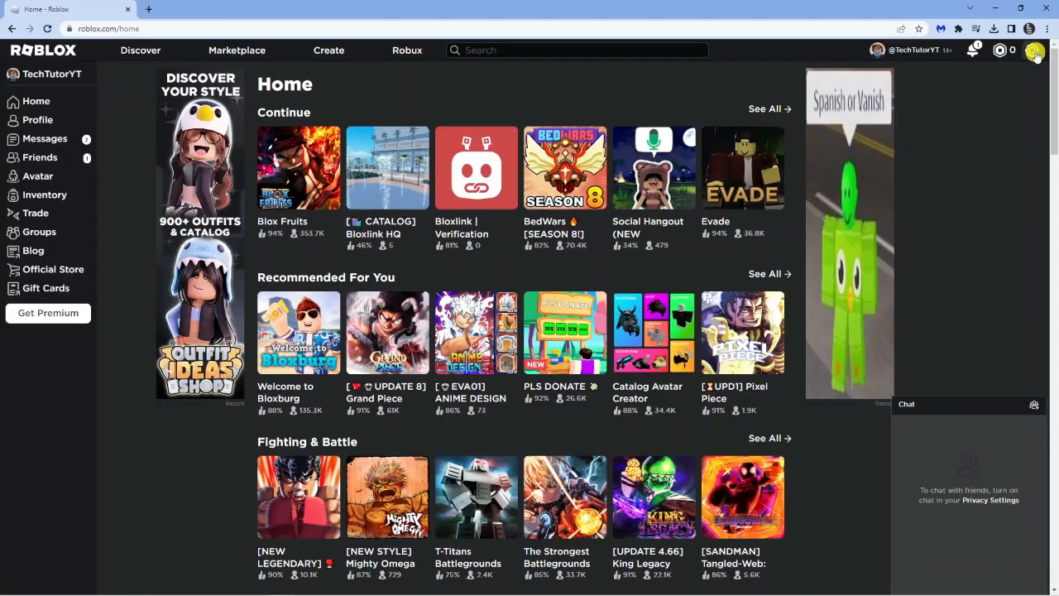
Go to the account settings page from the gear menu on the home page
click(1033, 50)
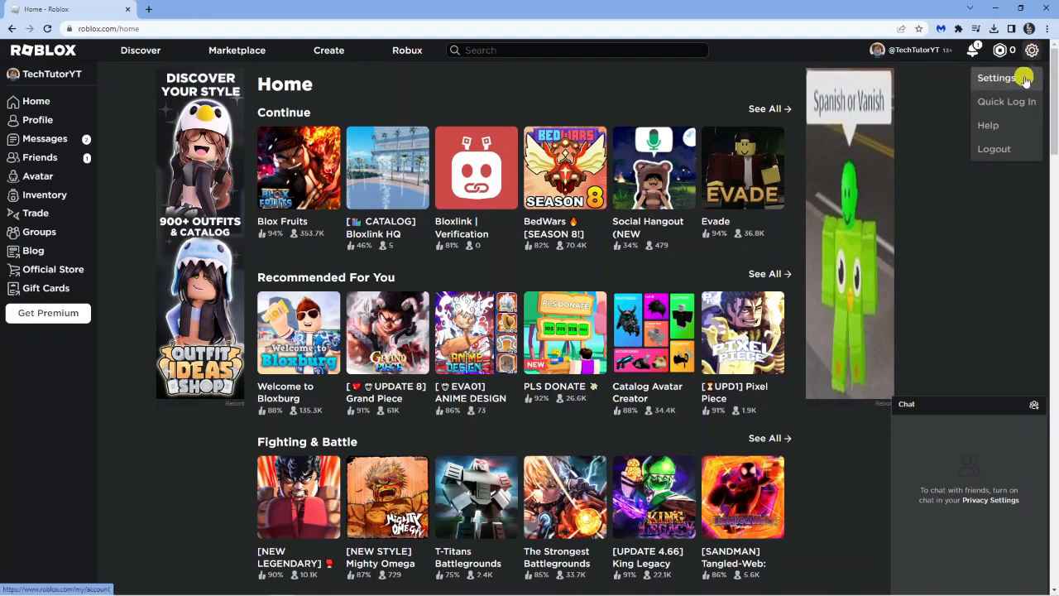
click(996, 78)
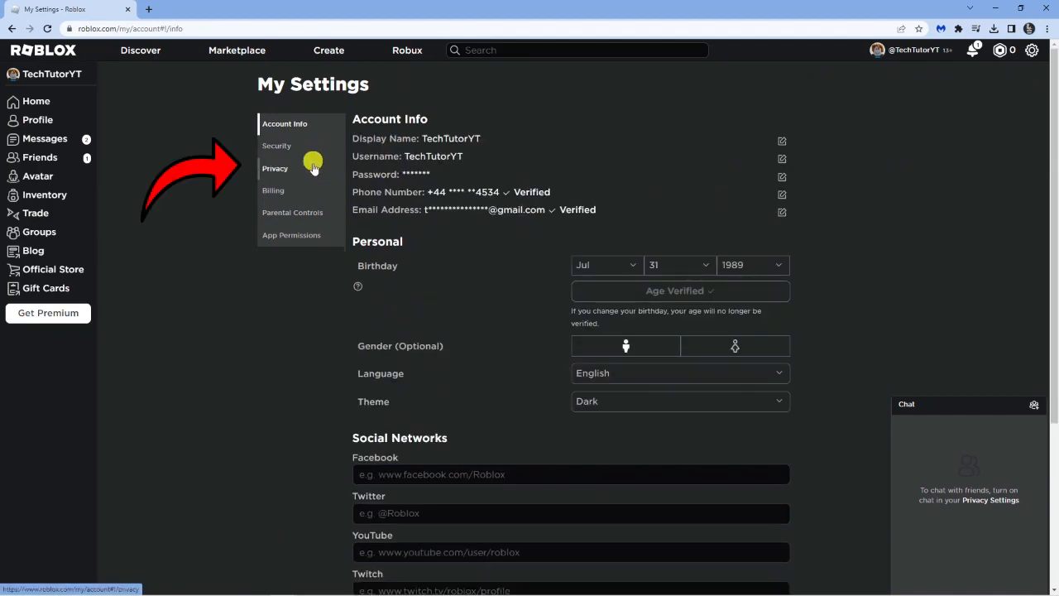
Switch to the Privacy settings and scroll to the Communication options
click(275, 169)
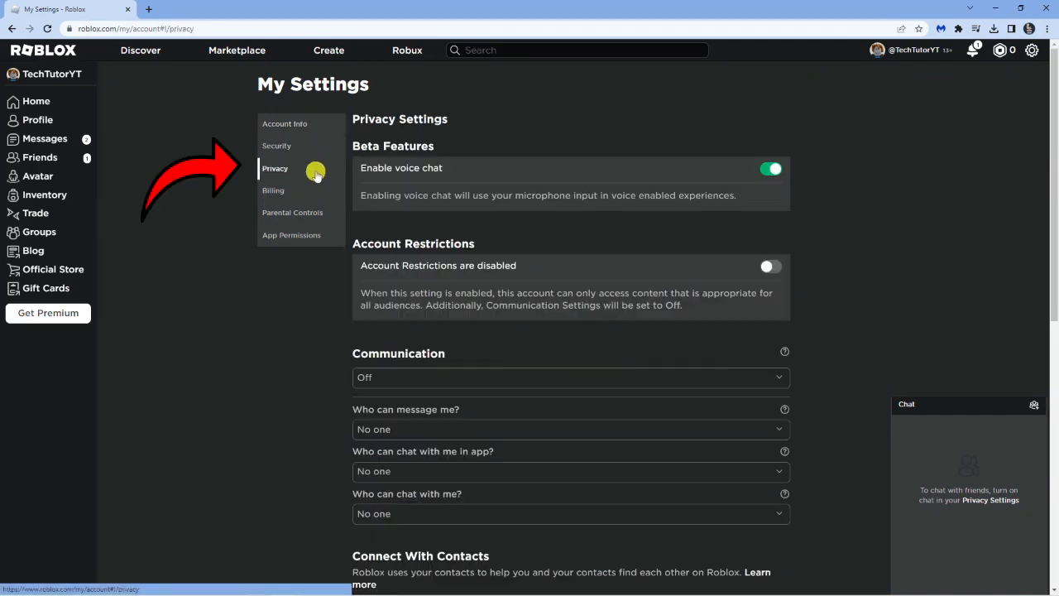
mouse_move(920, 185)
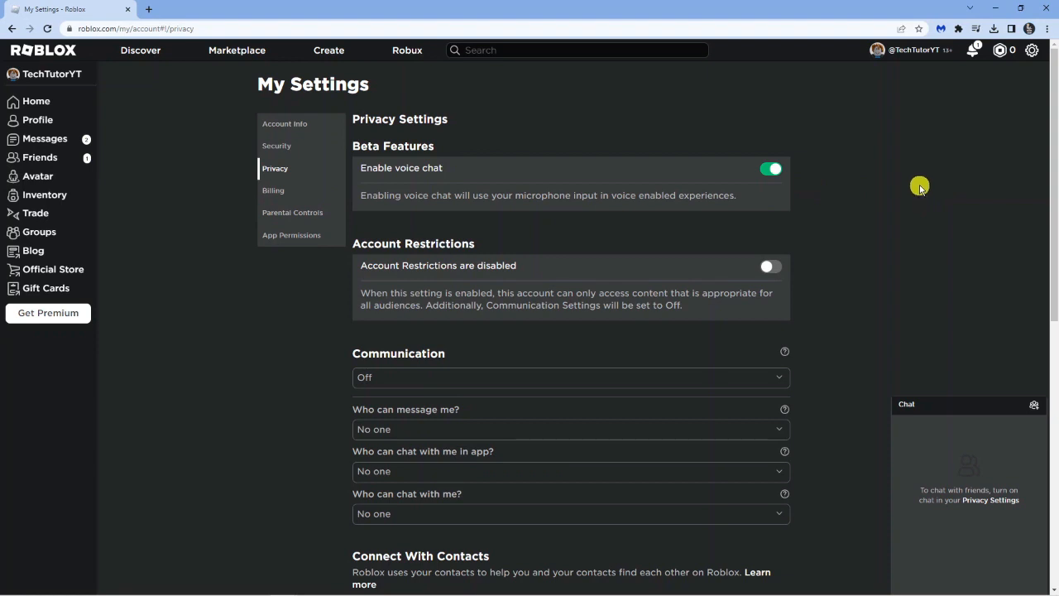
scroll(down, 3)
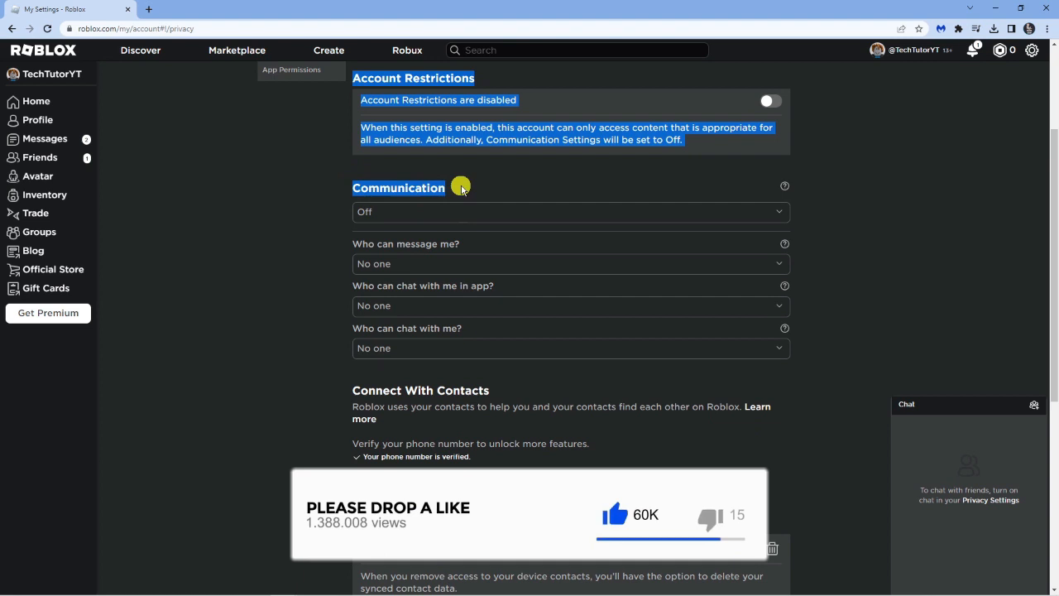
Set Communication to Custom, messaging to Everyone and in-app chat to Friends
click(569, 212)
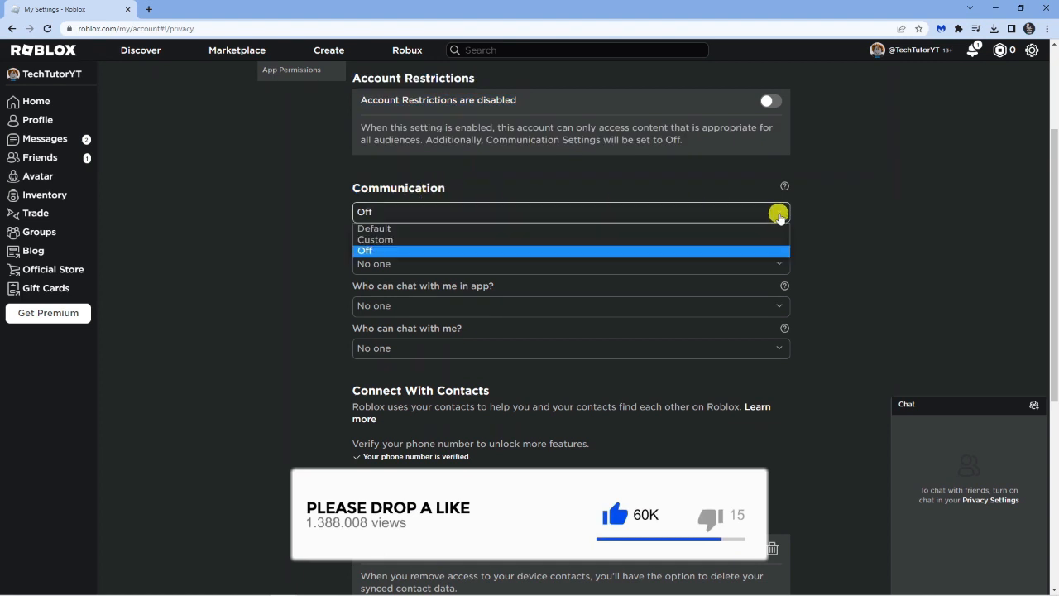
click(374, 238)
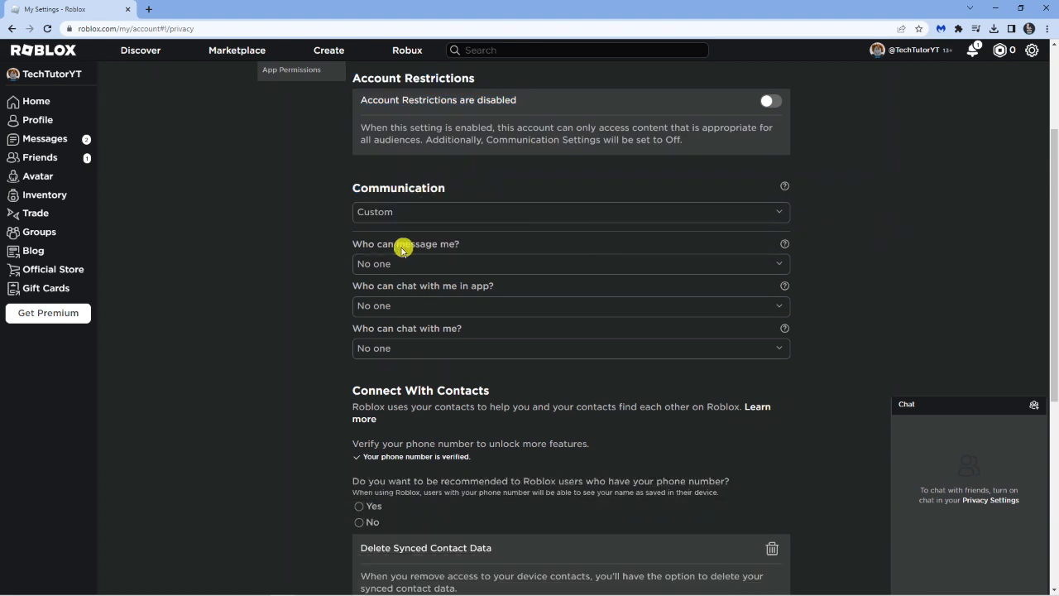
click(569, 264)
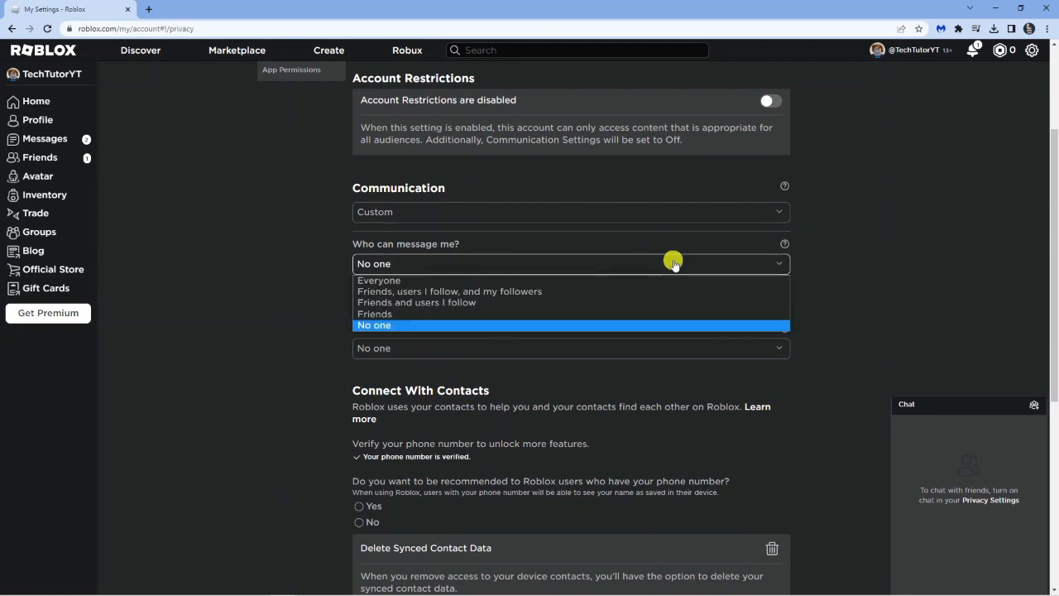
click(378, 279)
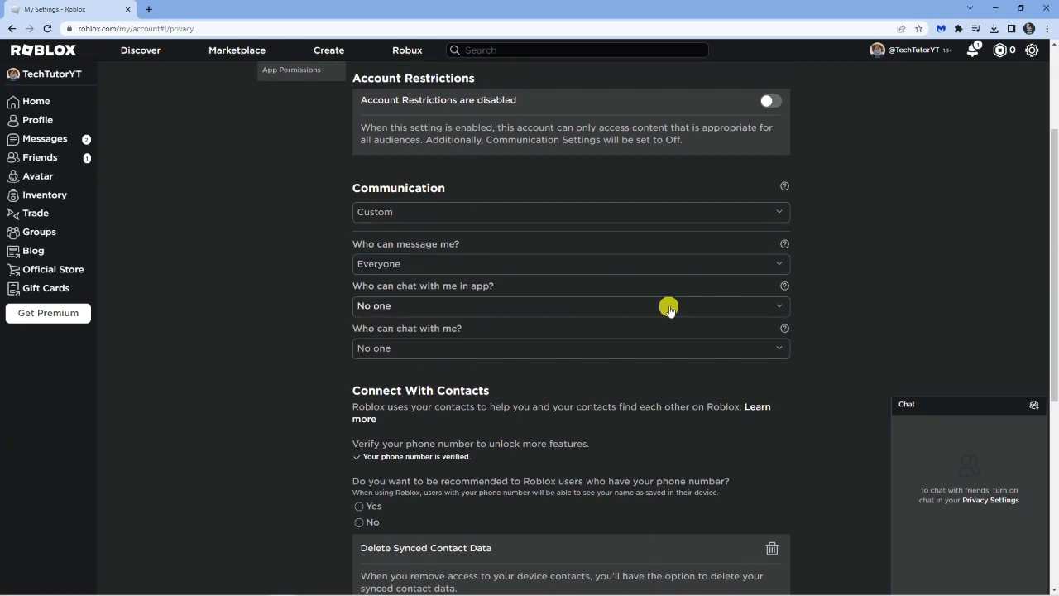
click(571, 305)
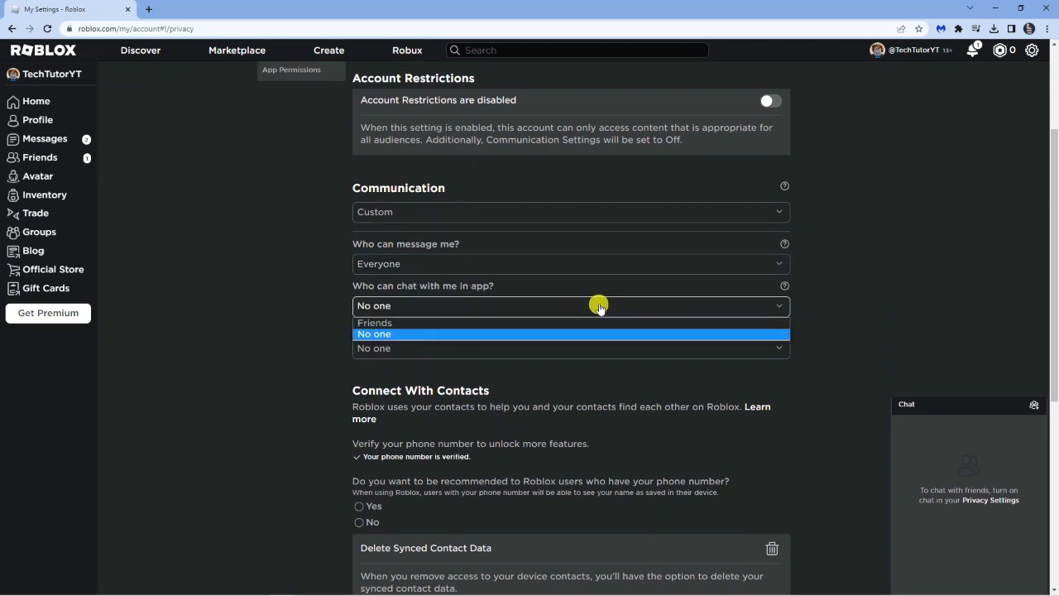
click(374, 323)
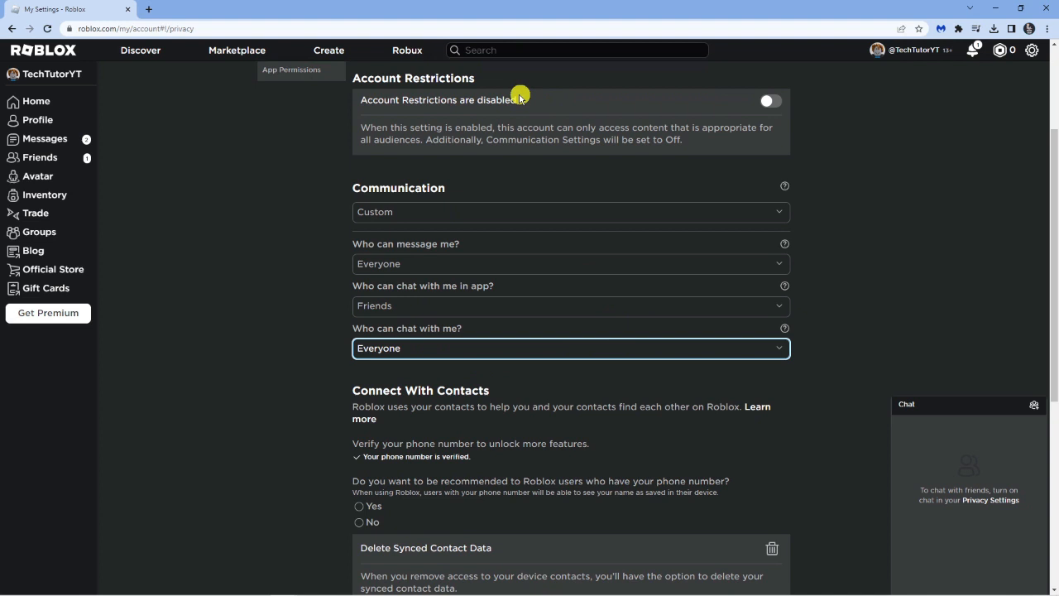
mouse_move(510, 66)
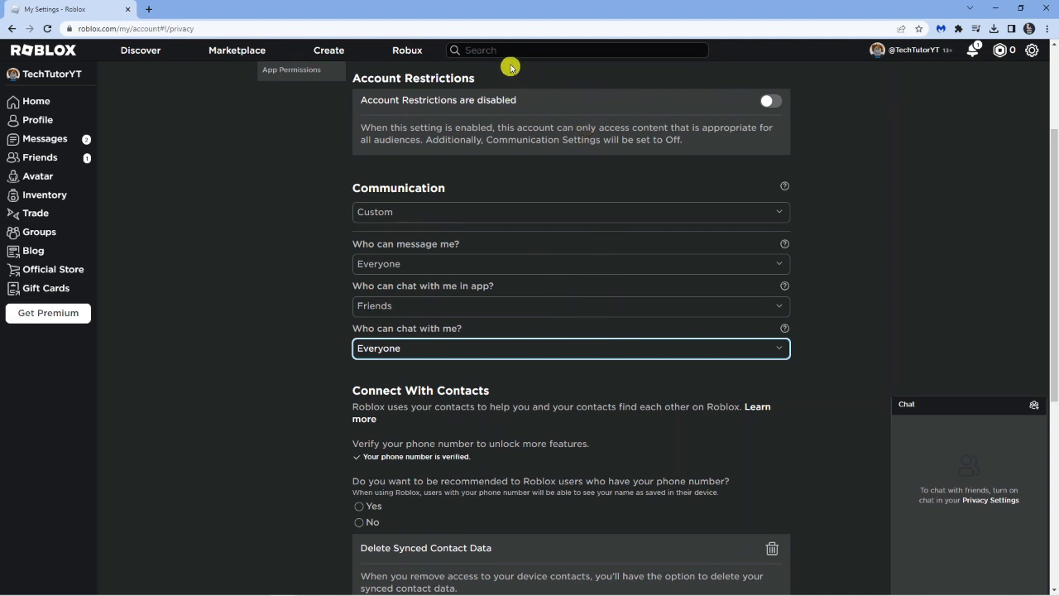
mouse_move(503, 82)
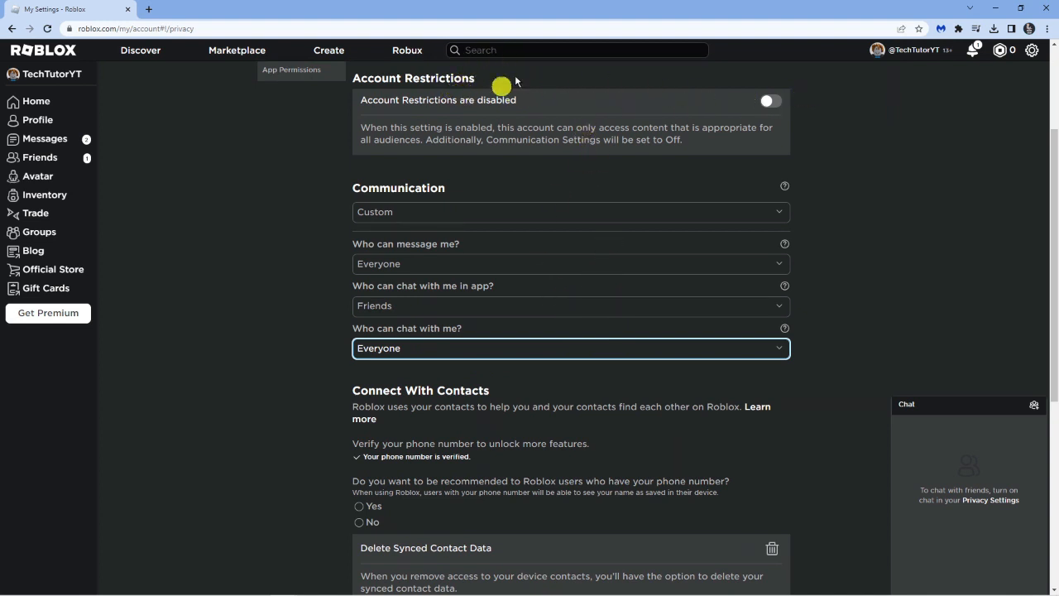